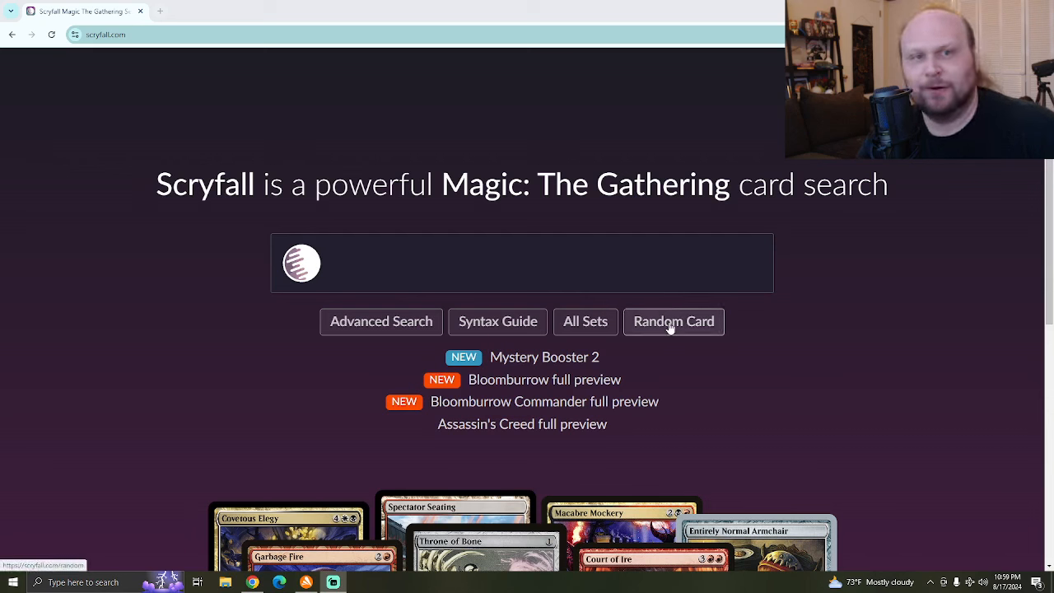
# Load a random card page, landing on Smoldering Marsh.
pyautogui.click(673, 321)
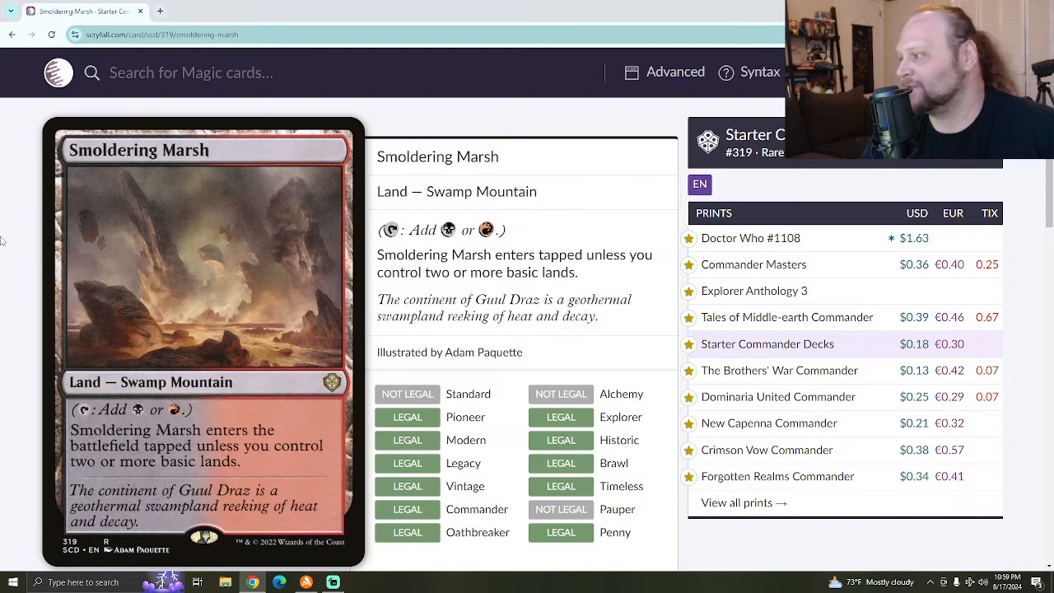
pyautogui.press('F11')
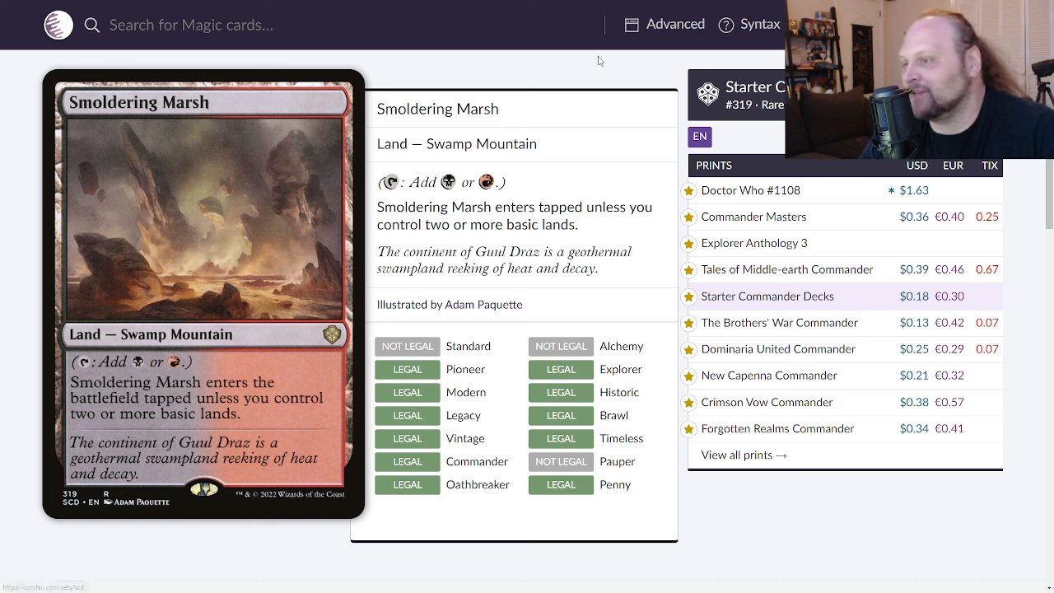
pyautogui.moveTo(611, 71)
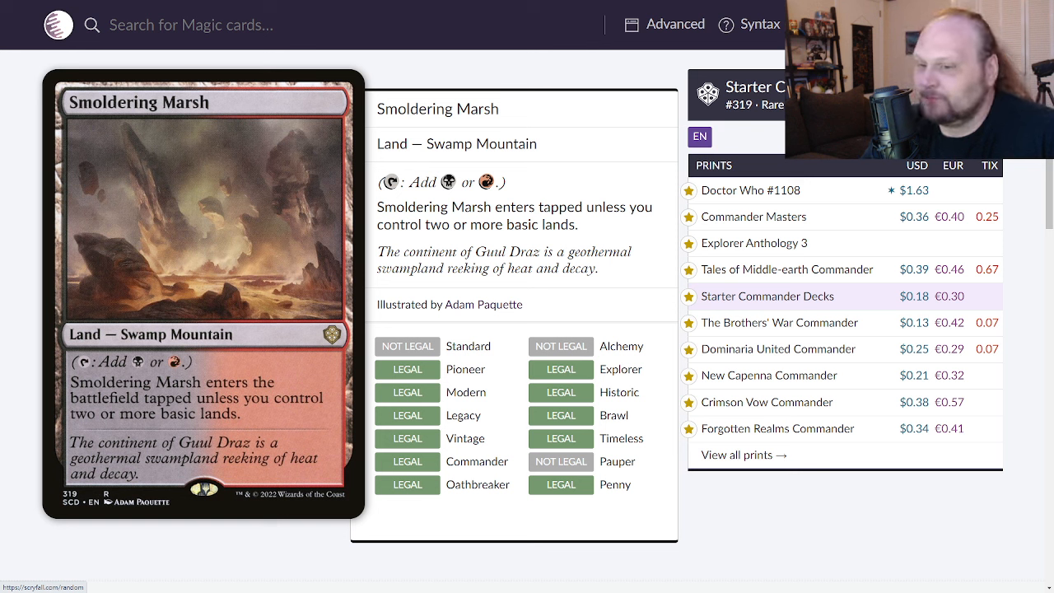
pyautogui.moveTo(896, 356)
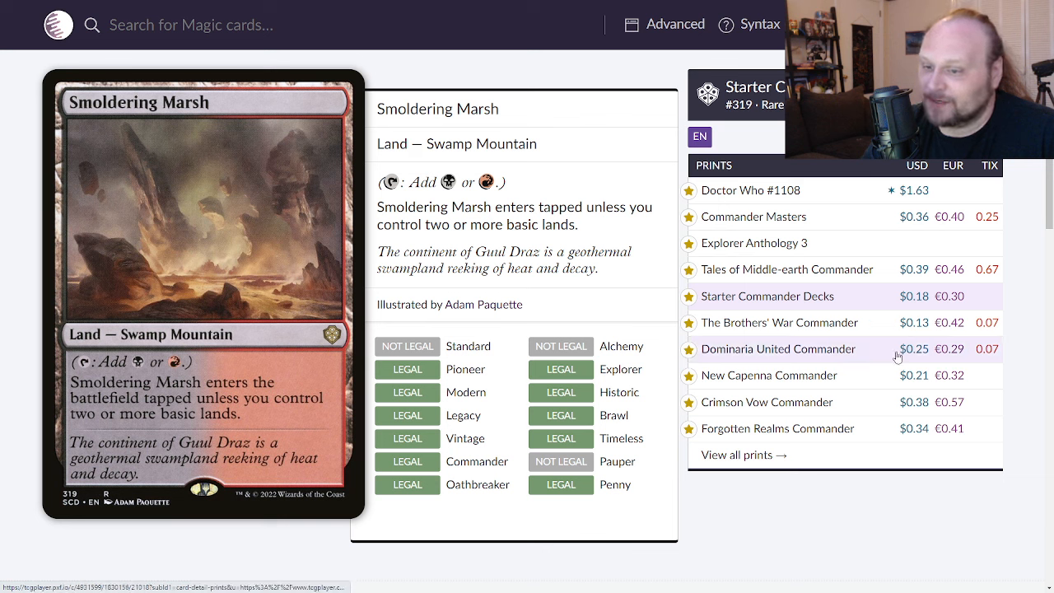
pyautogui.moveTo(776, 191)
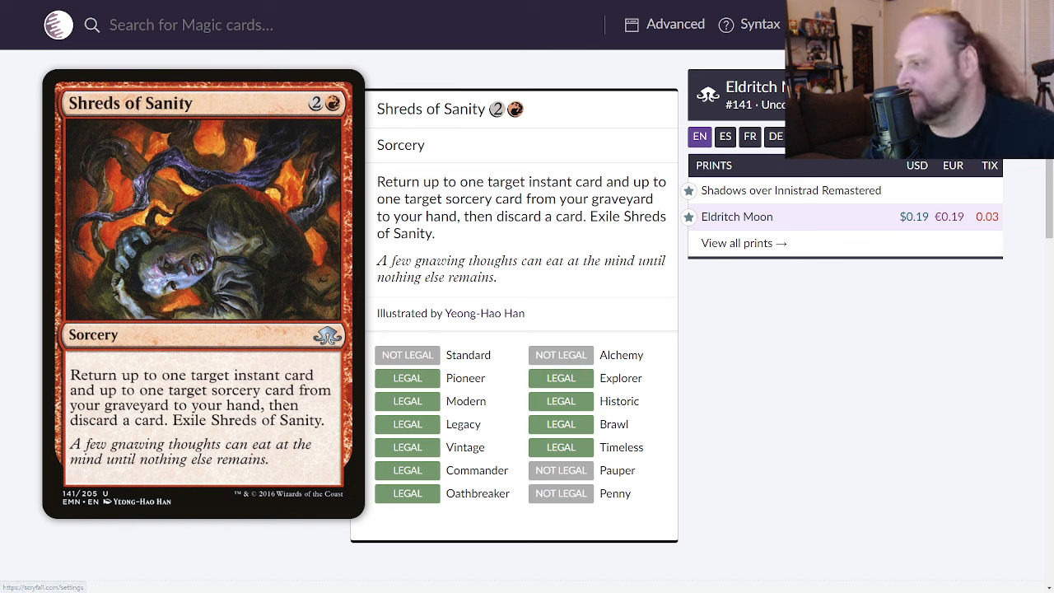
pyautogui.moveTo(96, 216)
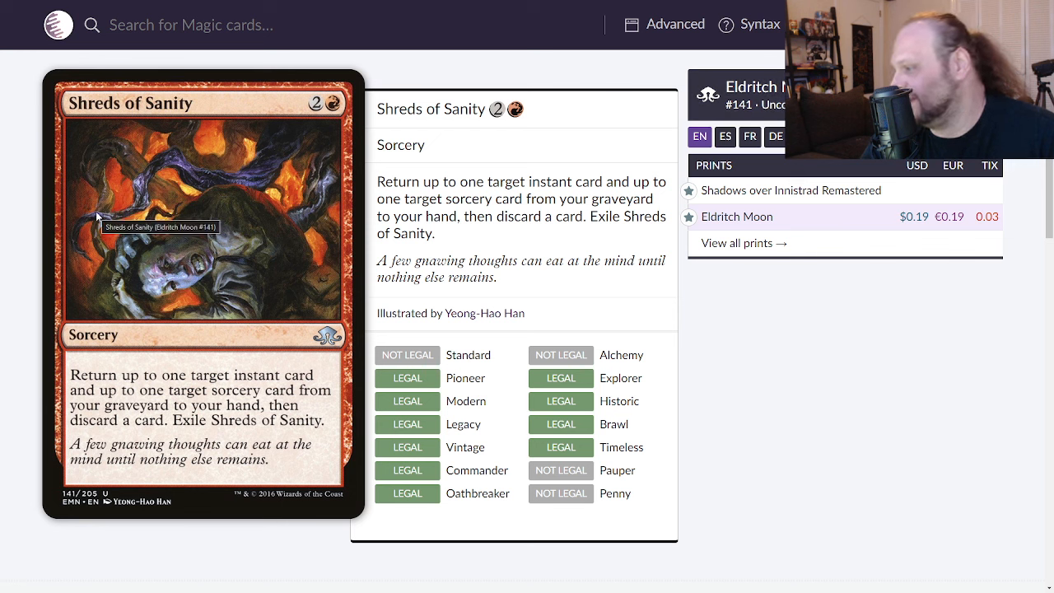
pyautogui.moveTo(14, 199)
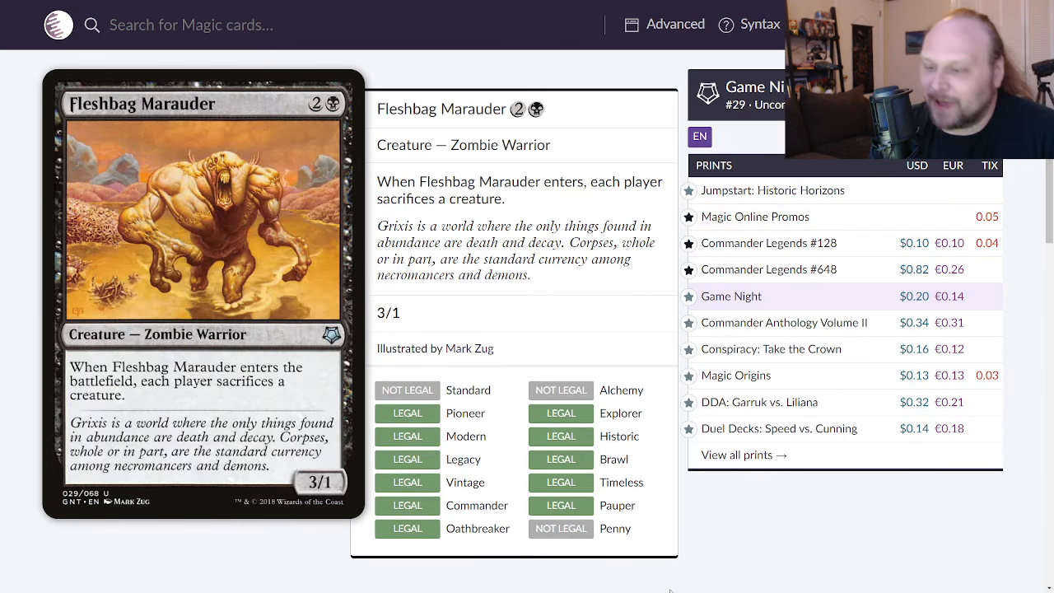
pyautogui.moveTo(776, 430)
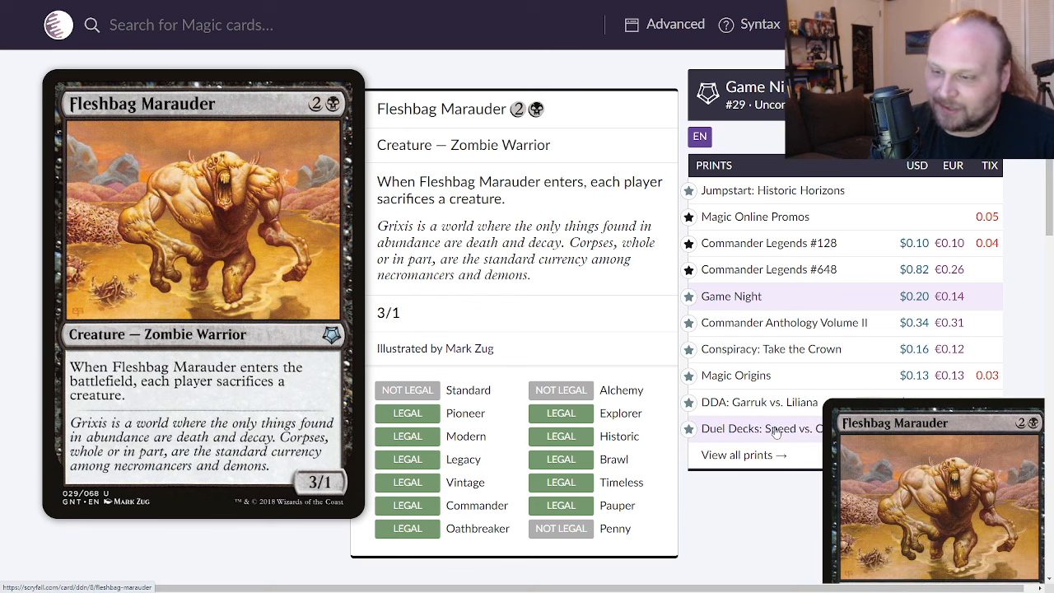
# Switch Fleshbag Marauder to its Shards of Alara printing from the Prints list.
pyautogui.click(760, 428)
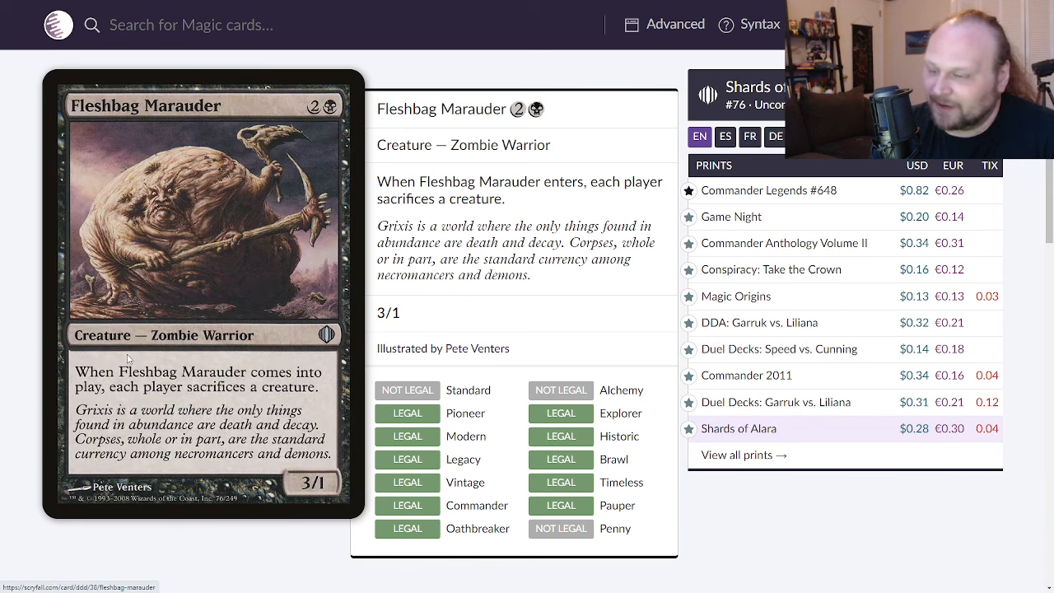
pyautogui.moveTo(64, 251)
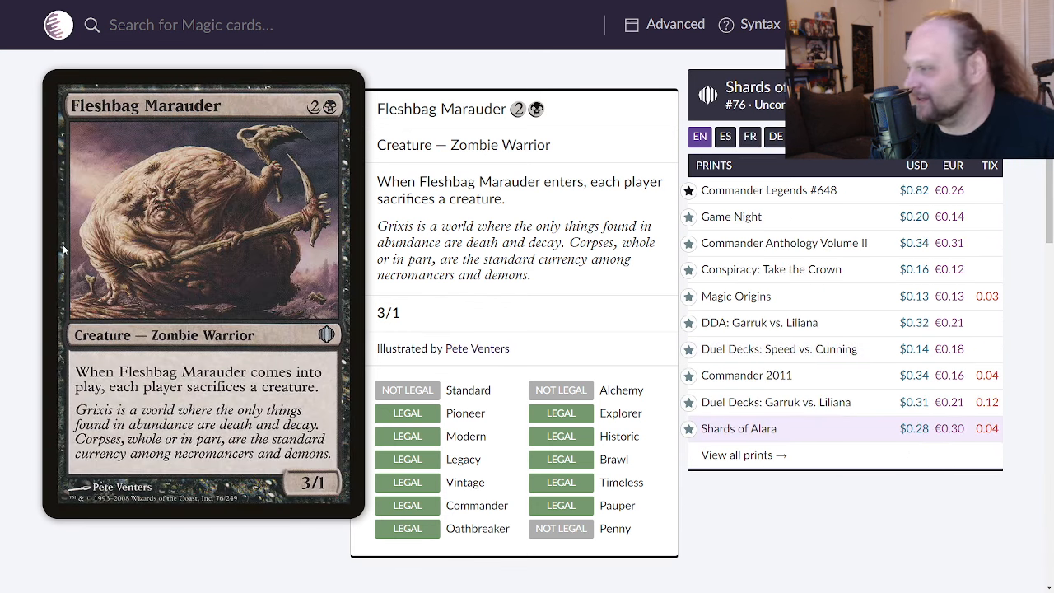
pyautogui.moveTo(7, 290)
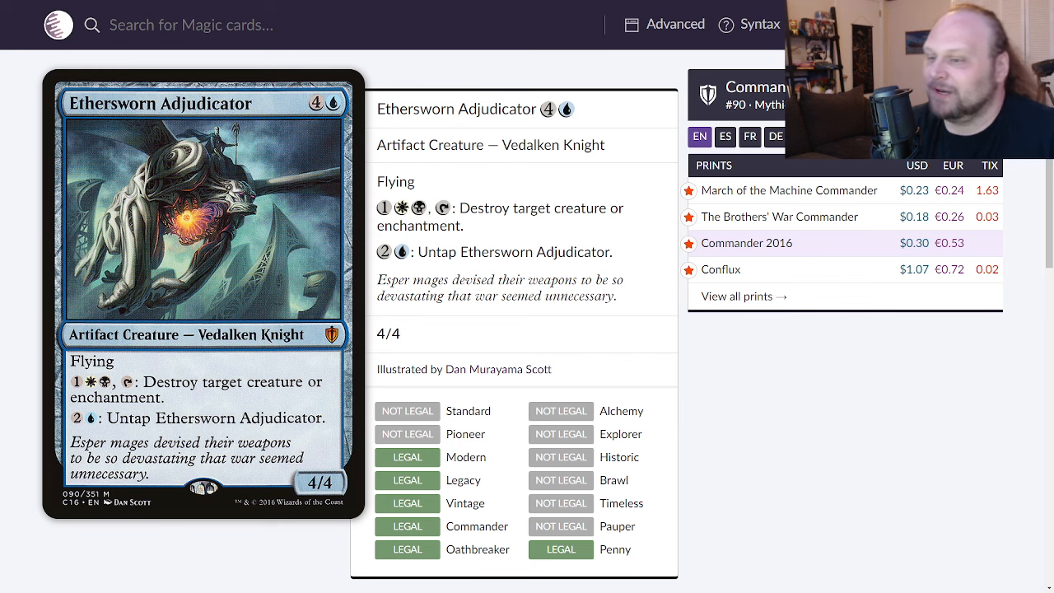
# View Ethersworn Adjudicator's Conflux printing, then move on to Distinguished Conjurer from Modern Horizons 3.
pyautogui.click(722, 270)
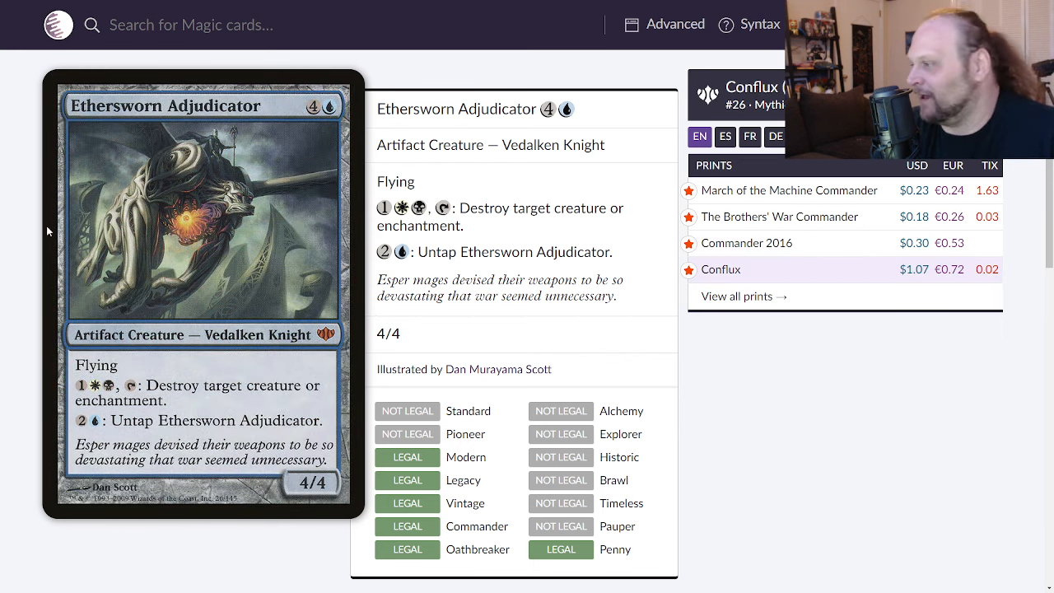
pyautogui.moveTo(23, 255)
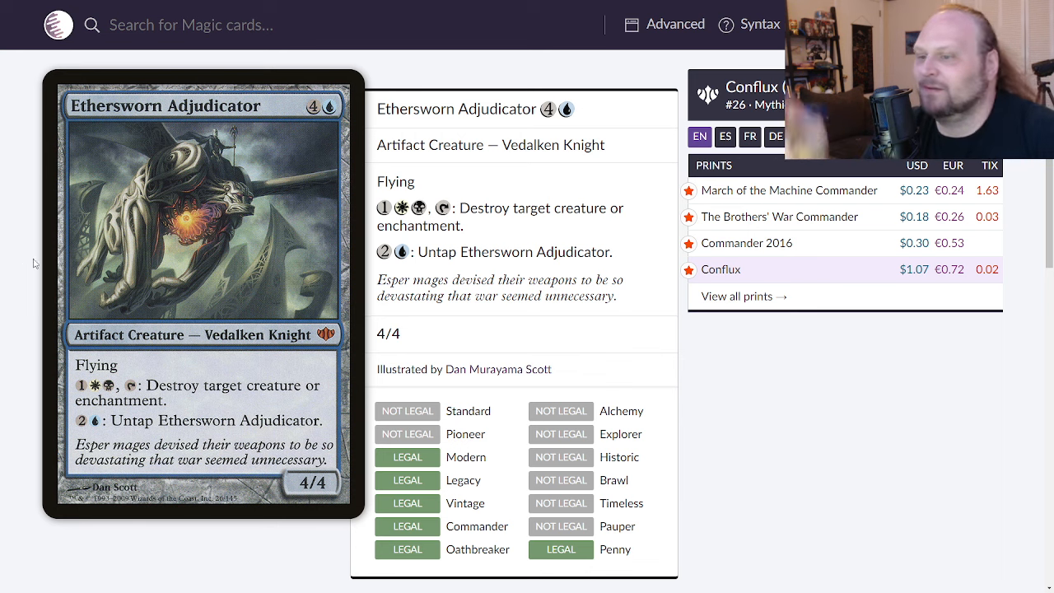
pyautogui.click(781, 217)
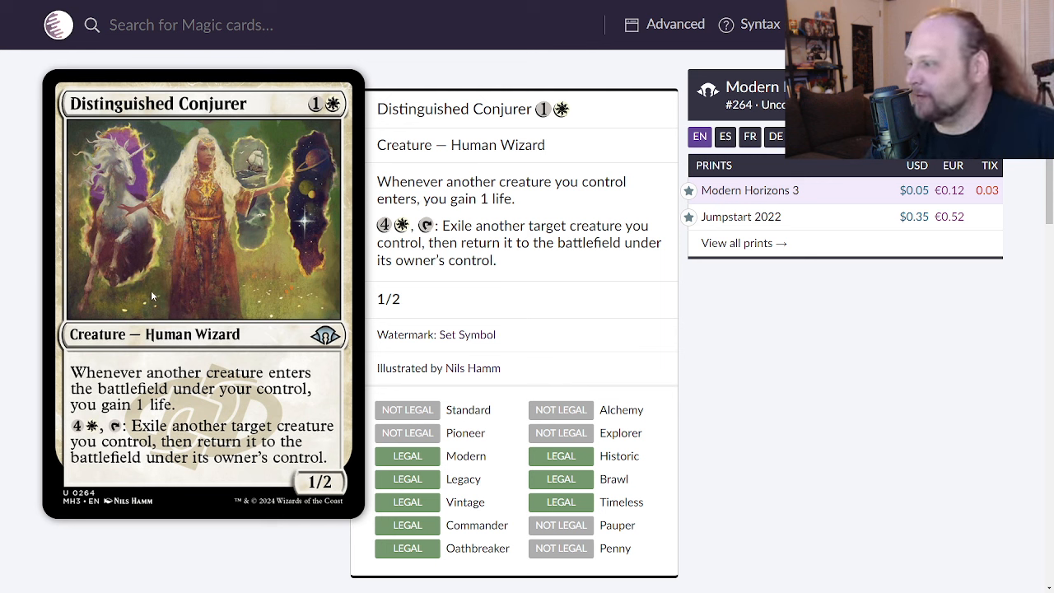
pyautogui.moveTo(231, 293)
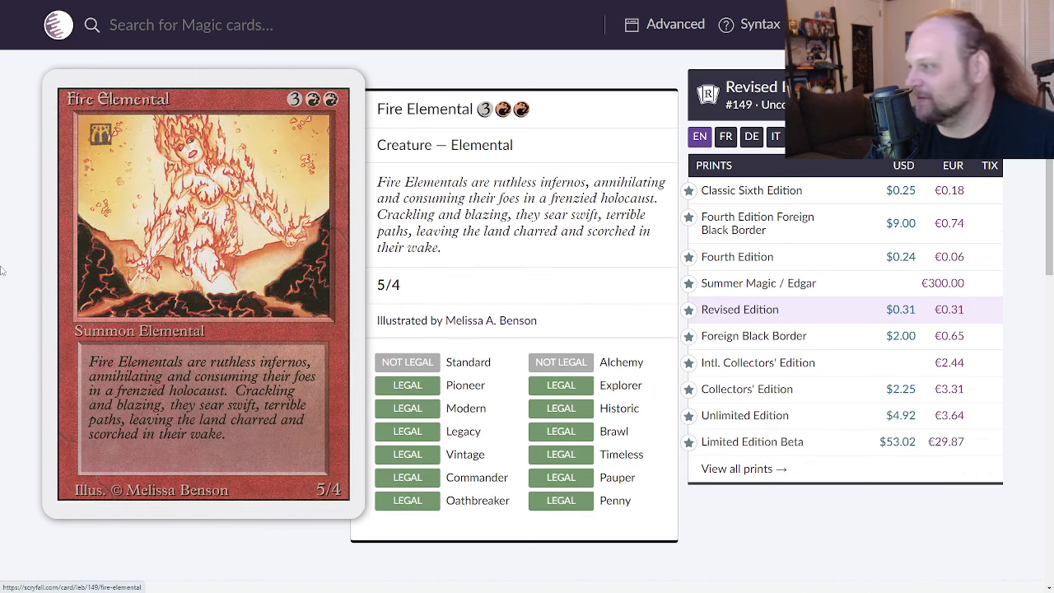
pyautogui.moveTo(751, 442)
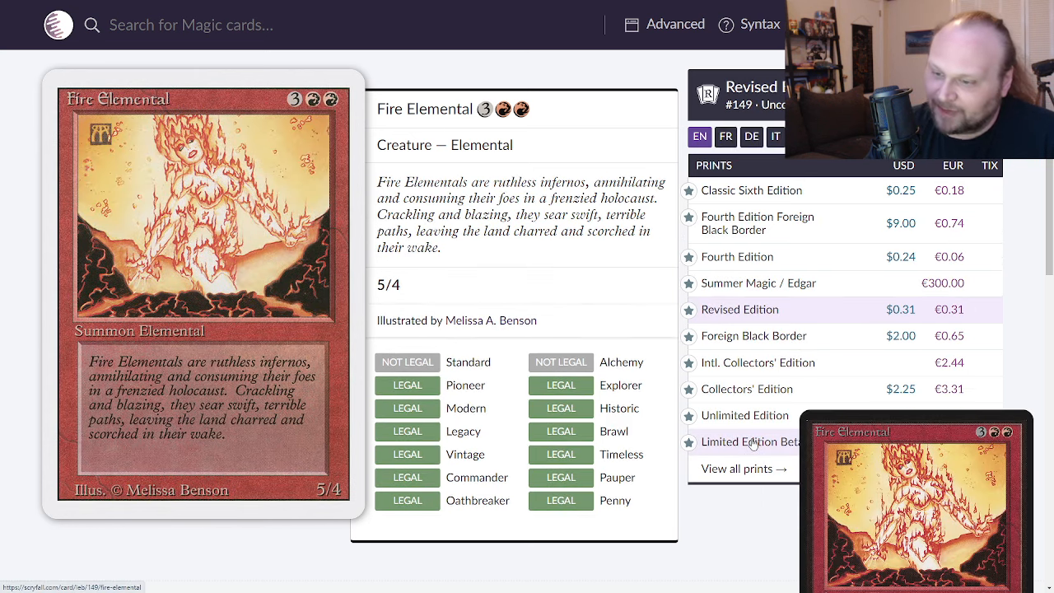
# Switch Fire Elemental to its Limited Edition Beta printing instead of Revised Edition.
pyautogui.click(751, 441)
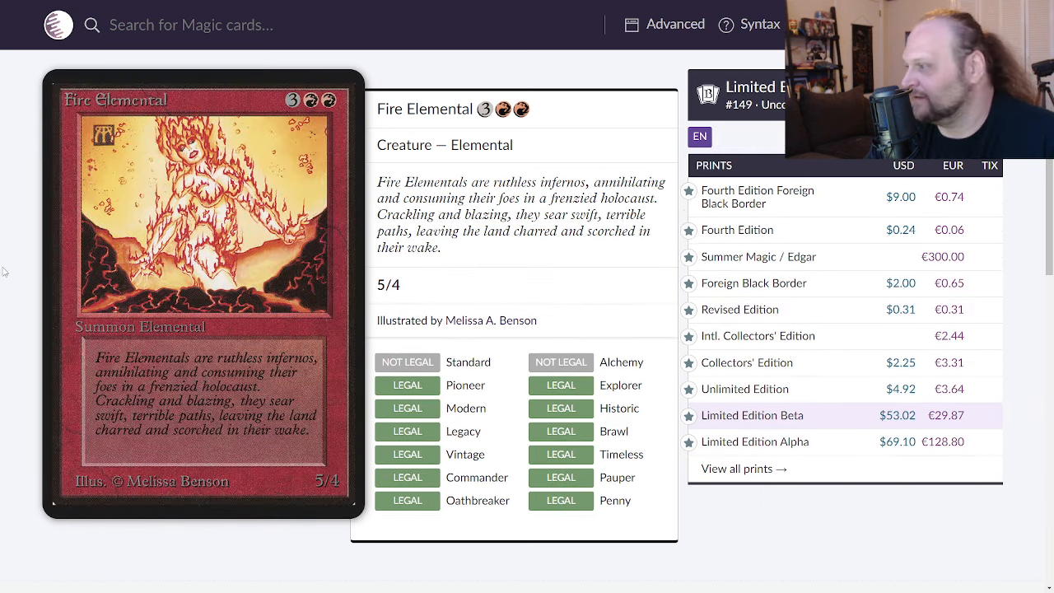
pyautogui.moveTo(13, 294)
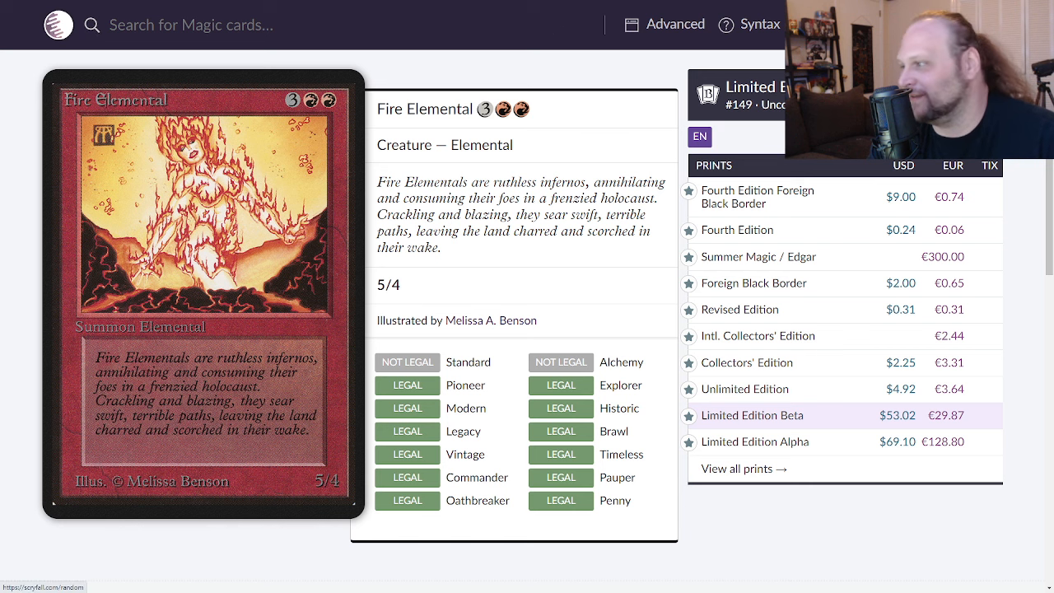
pyautogui.click(33, 579)
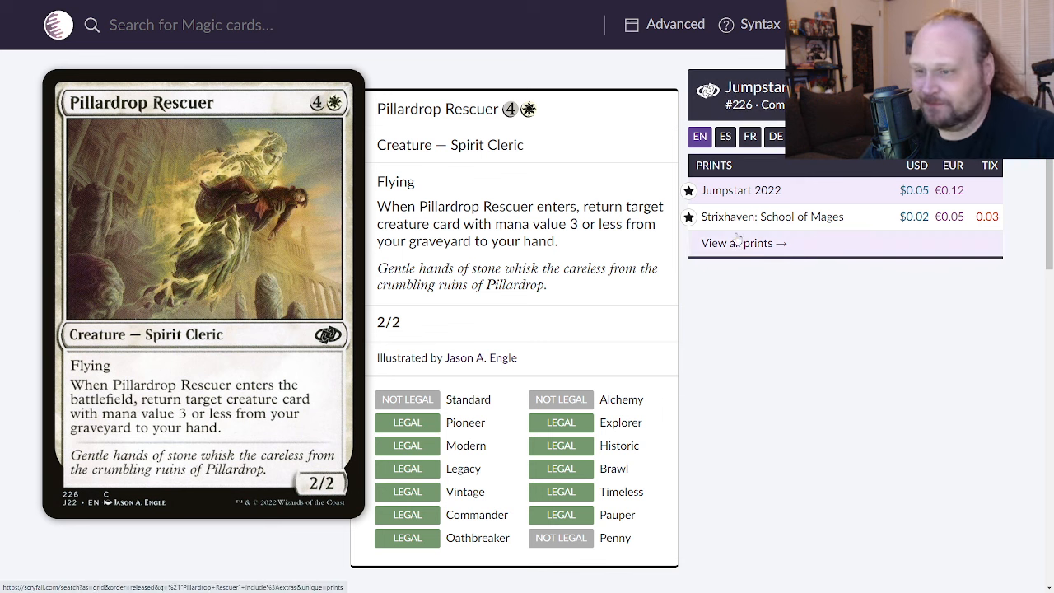
# Switch Pillardrop Rescuer to its Strixhaven: School of Mages printing from Jumpstart 2022.
pyautogui.click(771, 218)
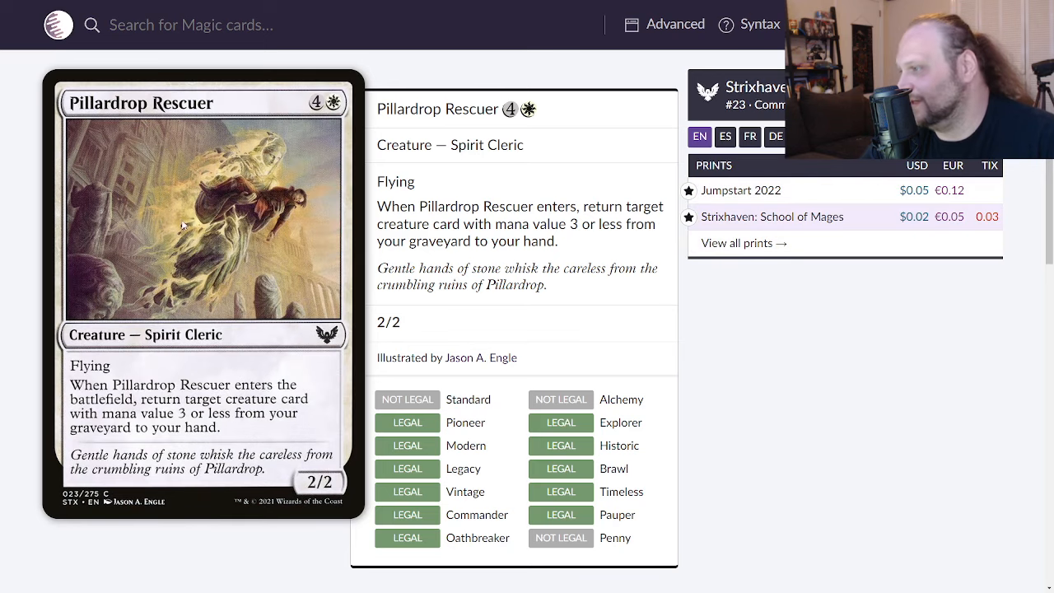
pyautogui.moveTo(221, 224)
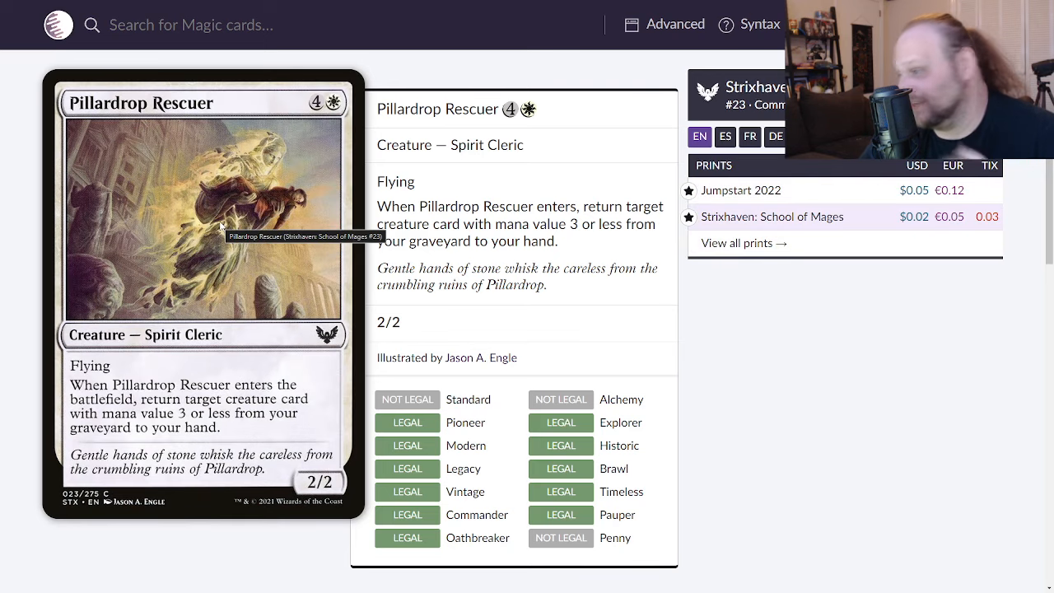
pyautogui.moveTo(23, 232)
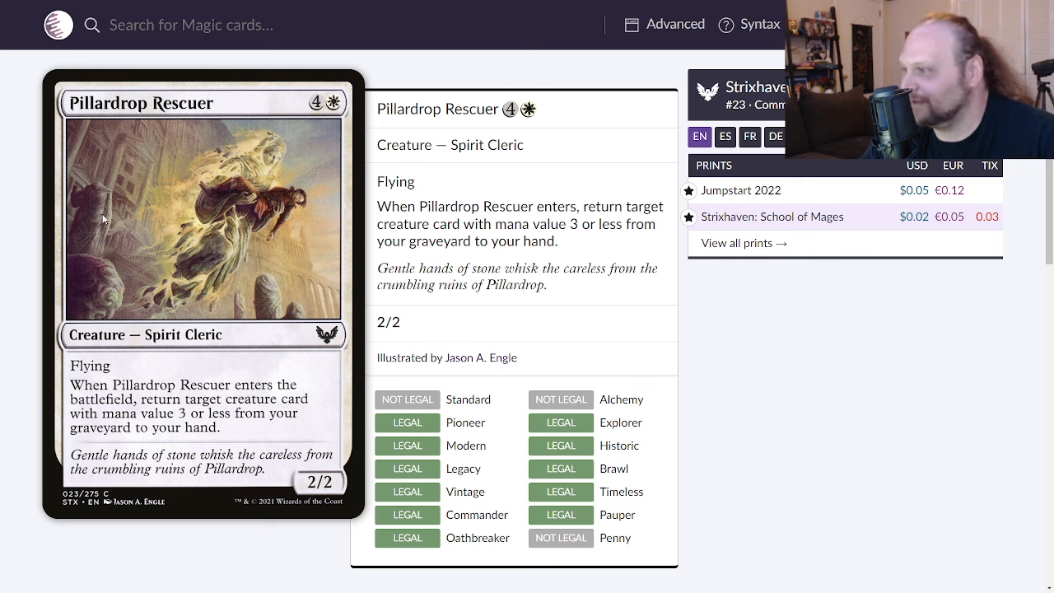
pyautogui.moveTo(211, 201)
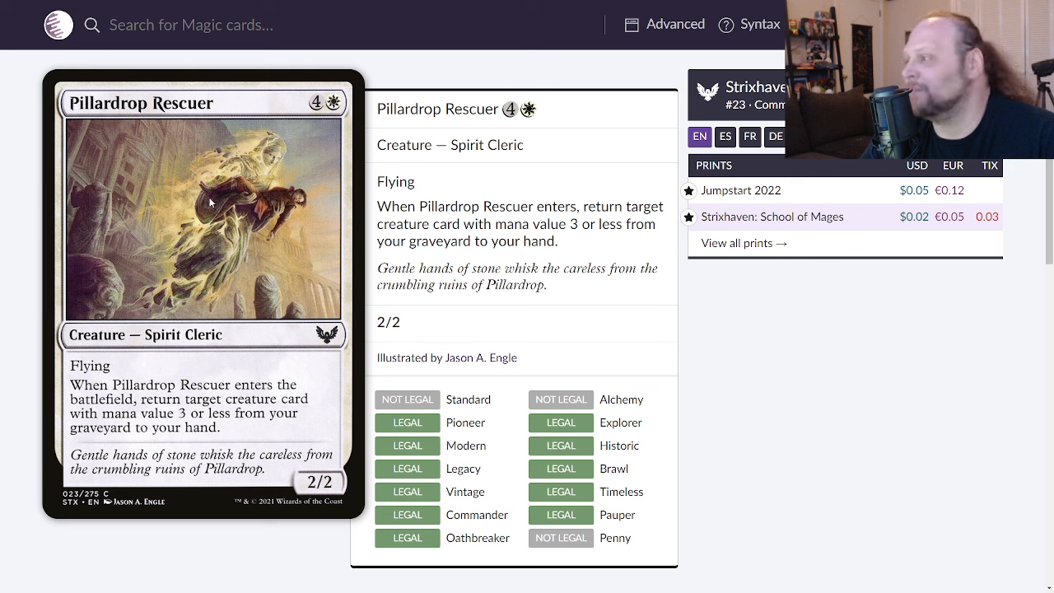
pyautogui.moveTo(221, 189)
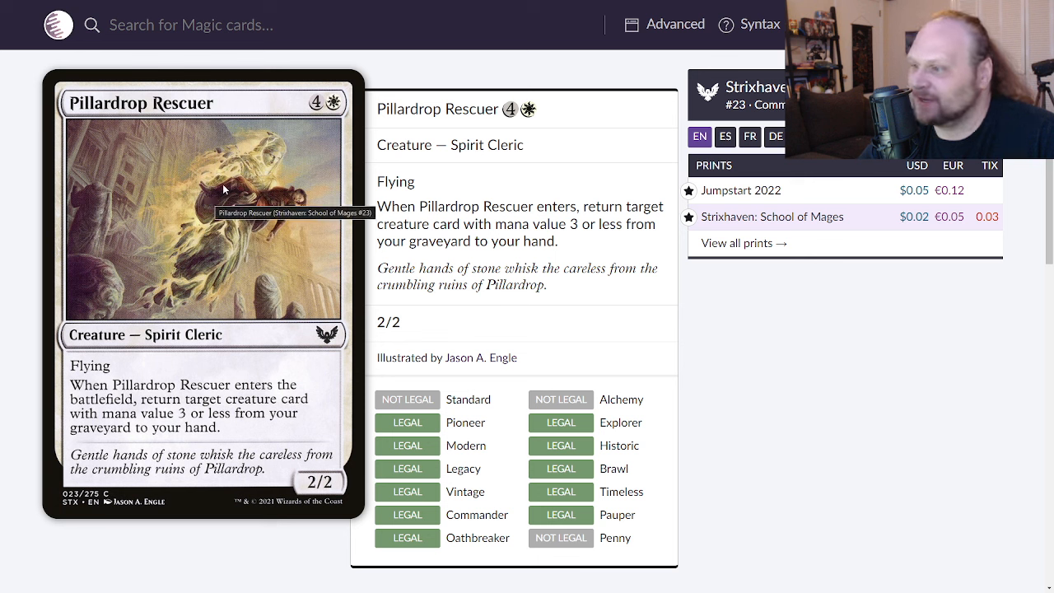